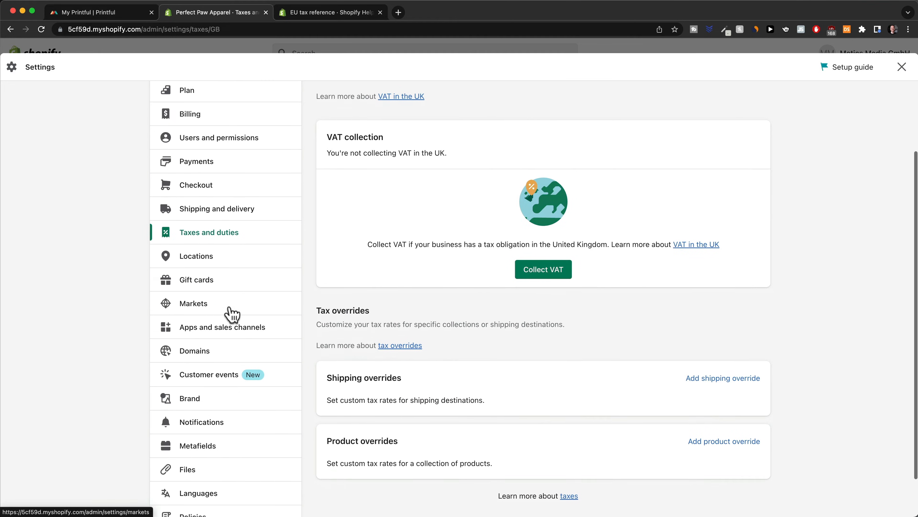
- Go to the Domains settings, leaving the tax settings page
{"action": "left_click", "coordinate": [194, 350]}
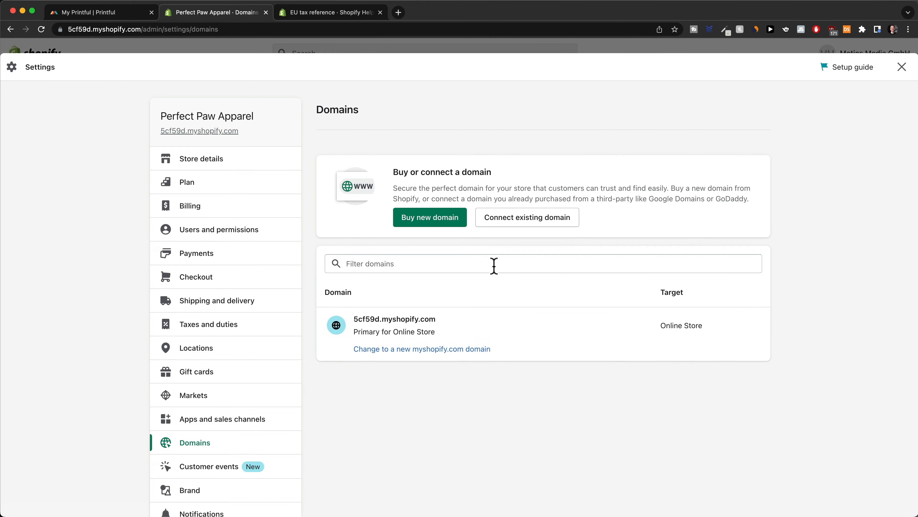
- Search for 'perfectpawapparel' and choose to buy perfectpawapparel.com at $15.00 USD/year
{"action": "left_click", "coordinate": [429, 217]}
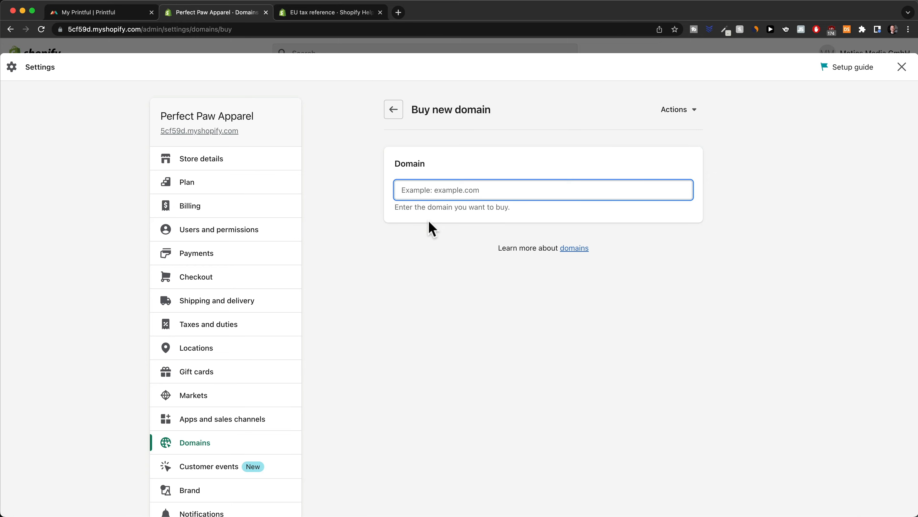
{"action": "type", "text": "perfectpawapparel"}
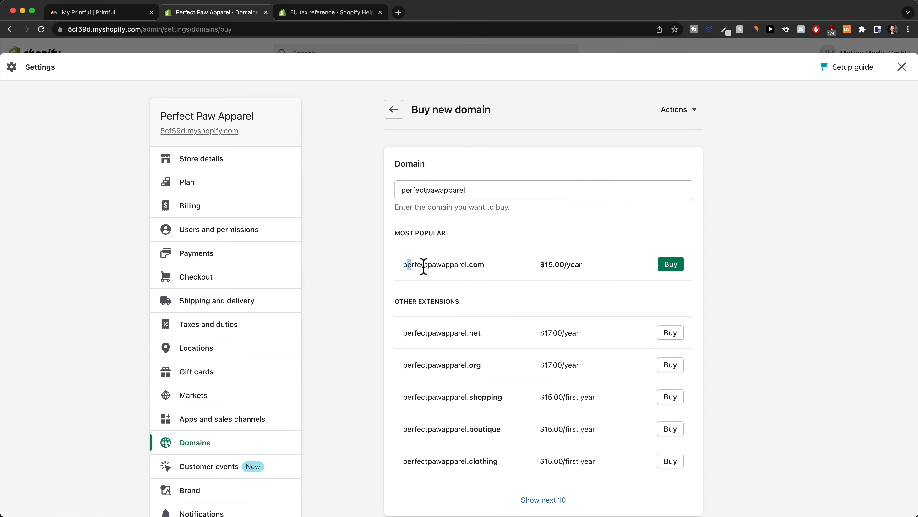
{"action": "double_click", "coordinate": [443, 264]}
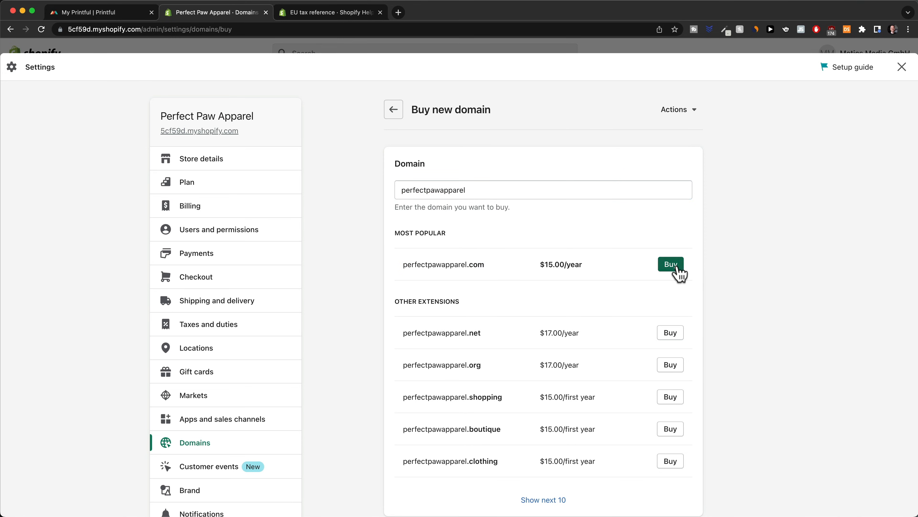
{"action": "left_click", "coordinate": [671, 264]}
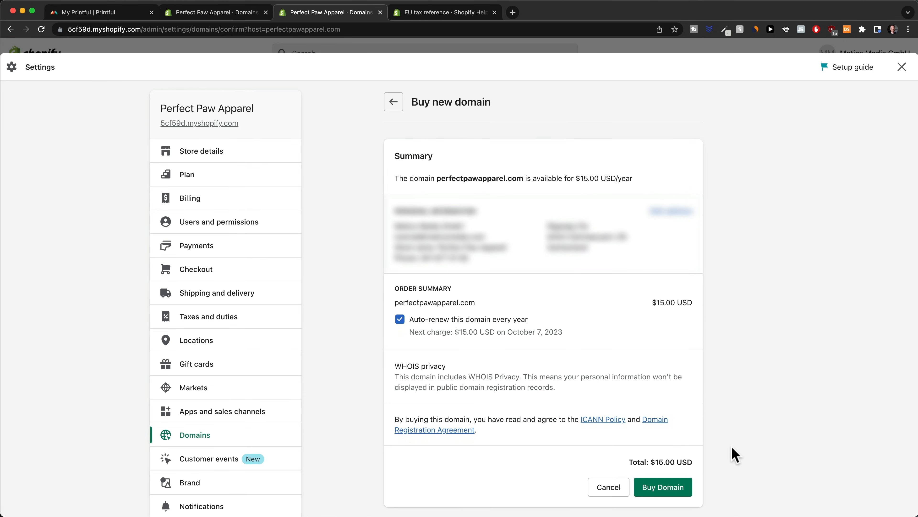